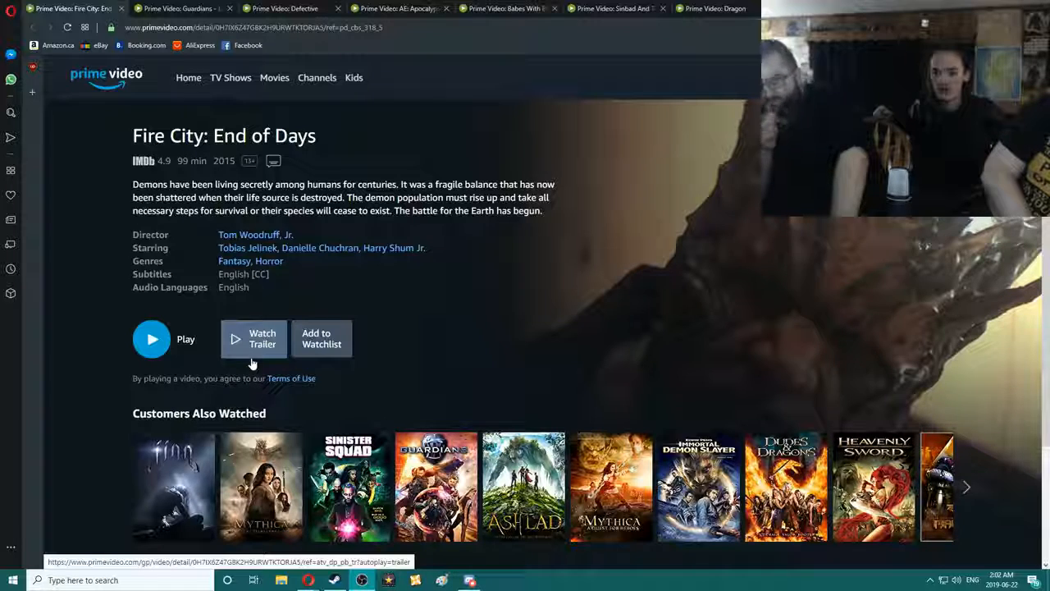
pyautogui.moveTo(556, 253)
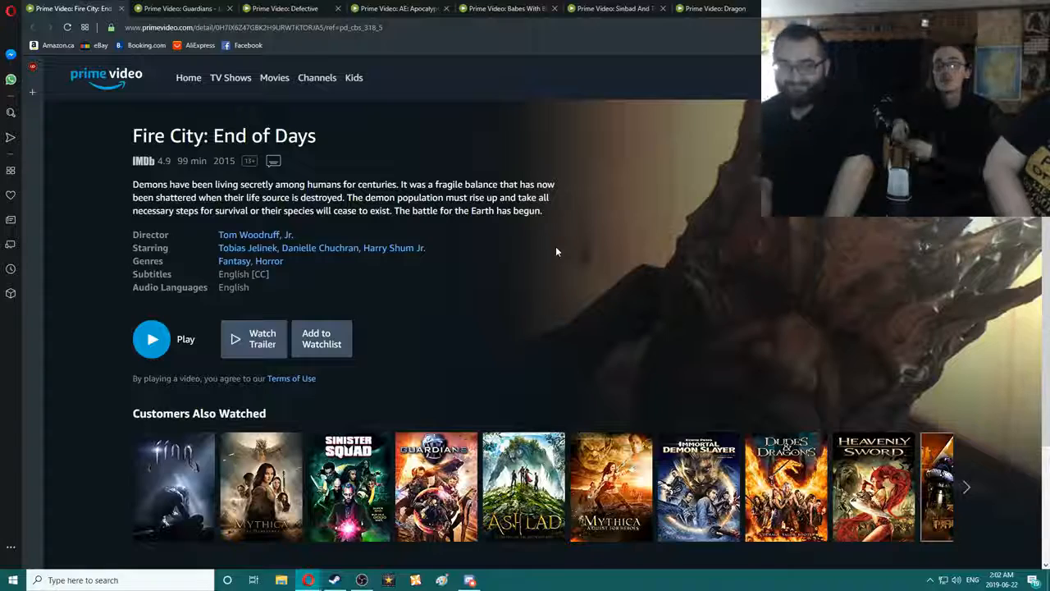
# Start the Fire City: End of Days trailer from its details page and resume it when paused
pyautogui.scroll(-3)
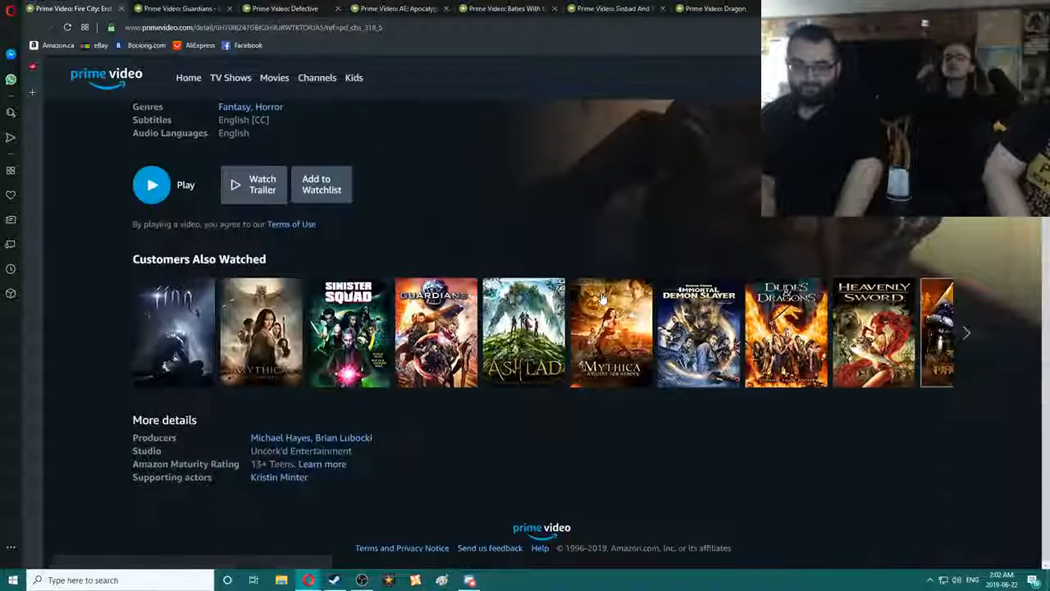
pyautogui.scroll(3)
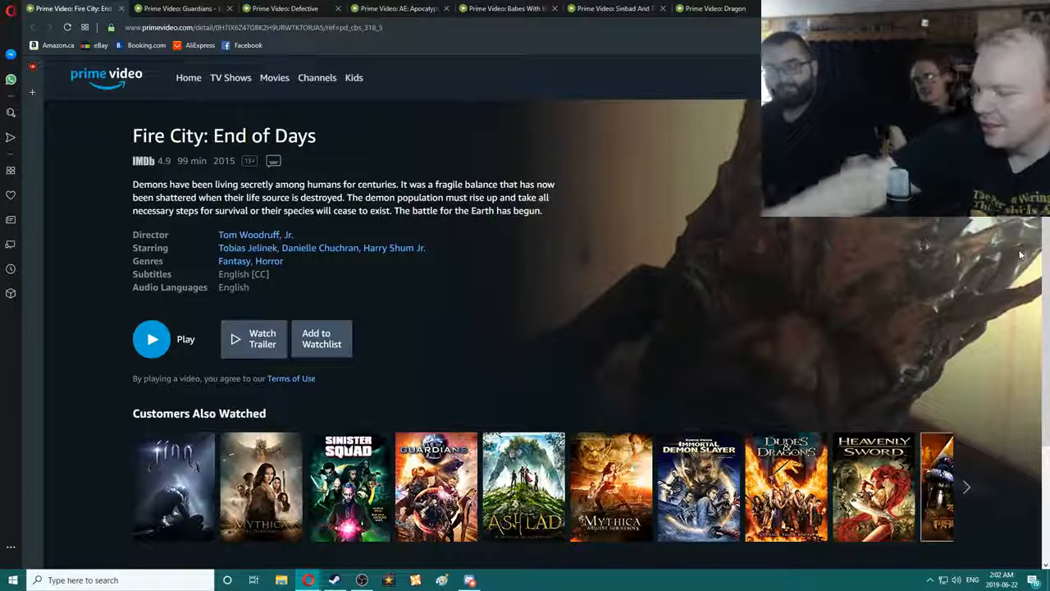
pyautogui.moveTo(706, 122)
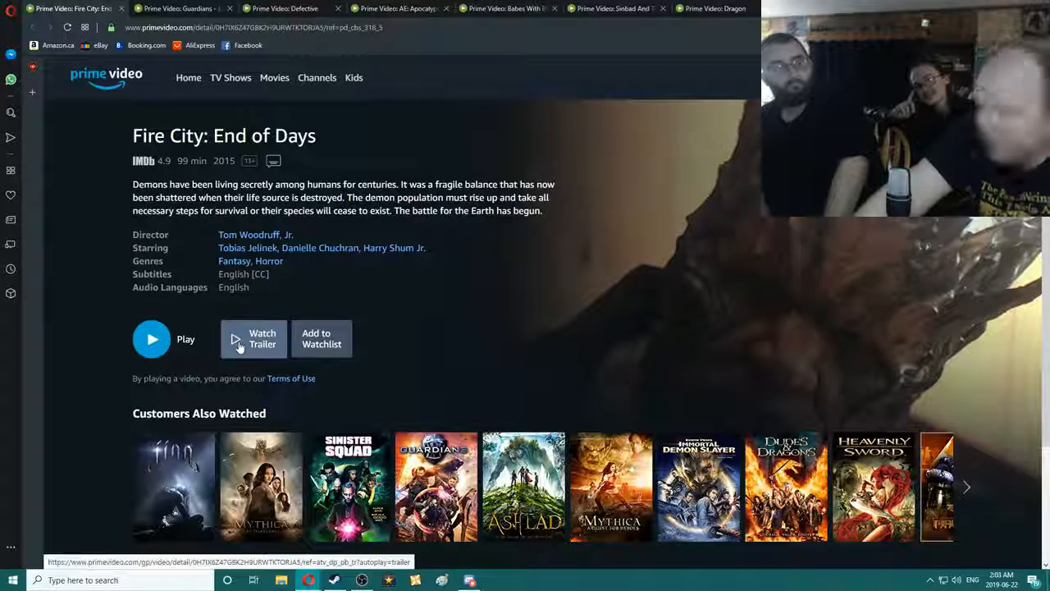
pyautogui.moveTo(249, 345)
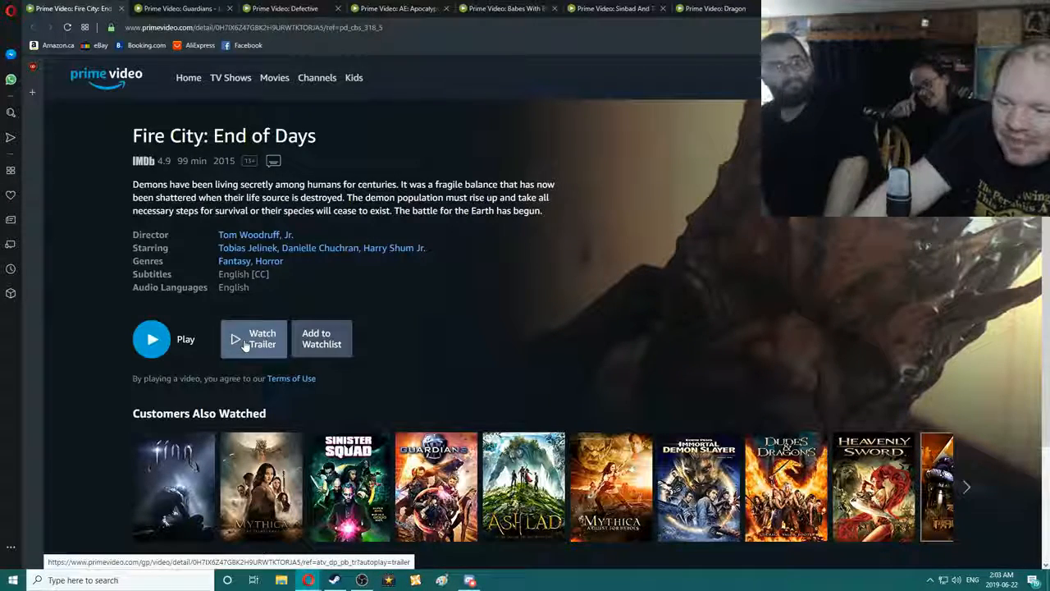
pyautogui.click(253, 338)
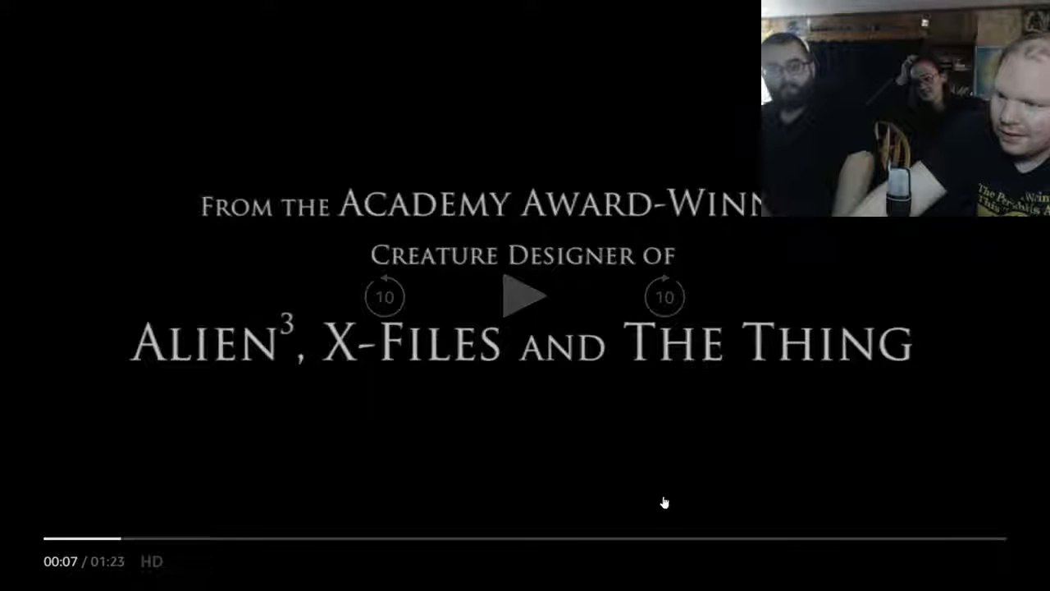
pyautogui.moveTo(430, 390)
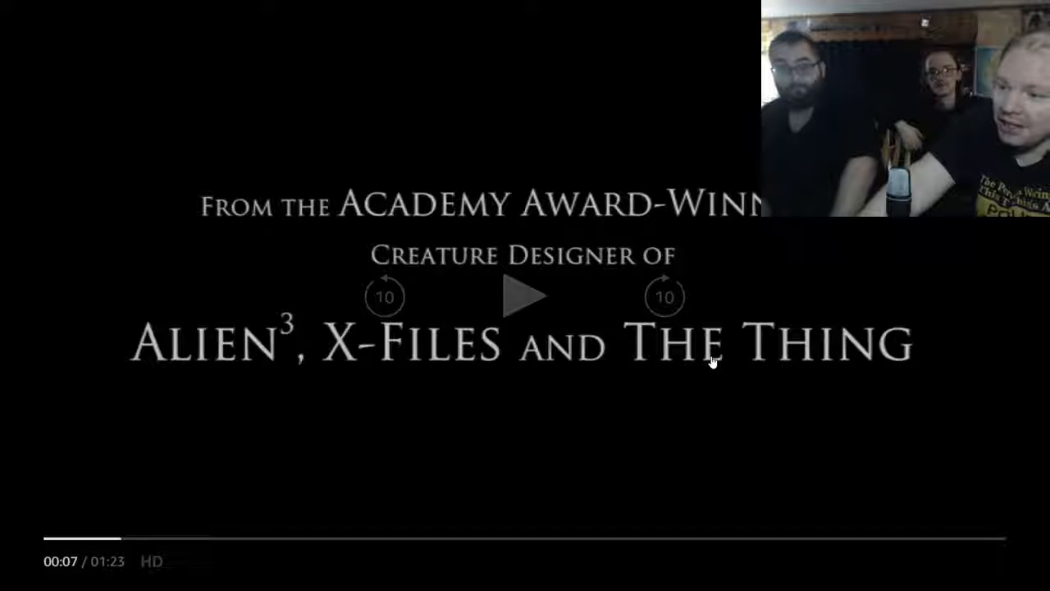
pyautogui.click(525, 296)
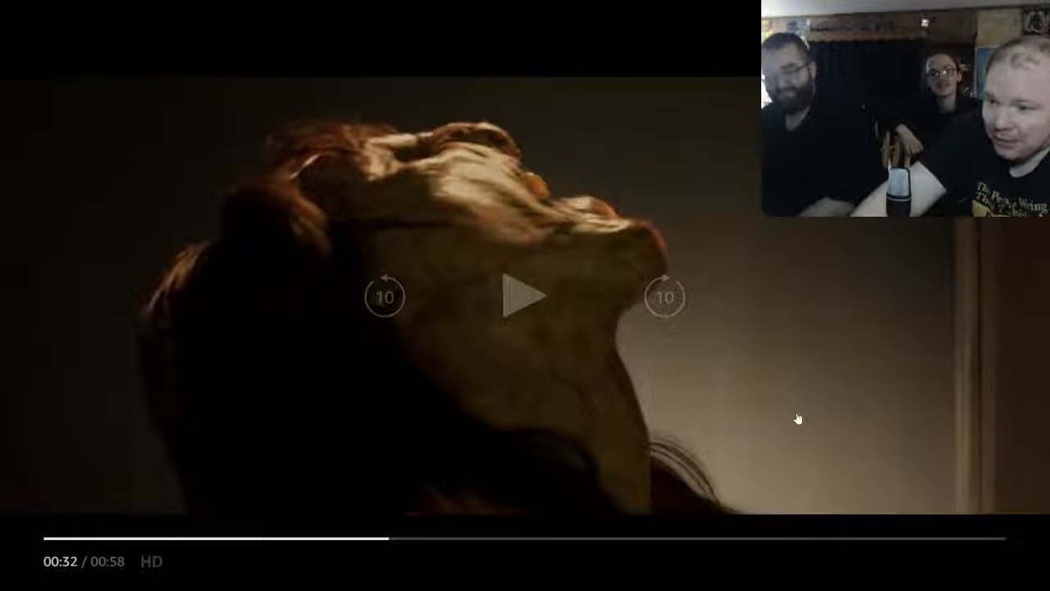
# Resume the trailer, pause it briefly, then let it play on toward the end
pyautogui.click(526, 295)
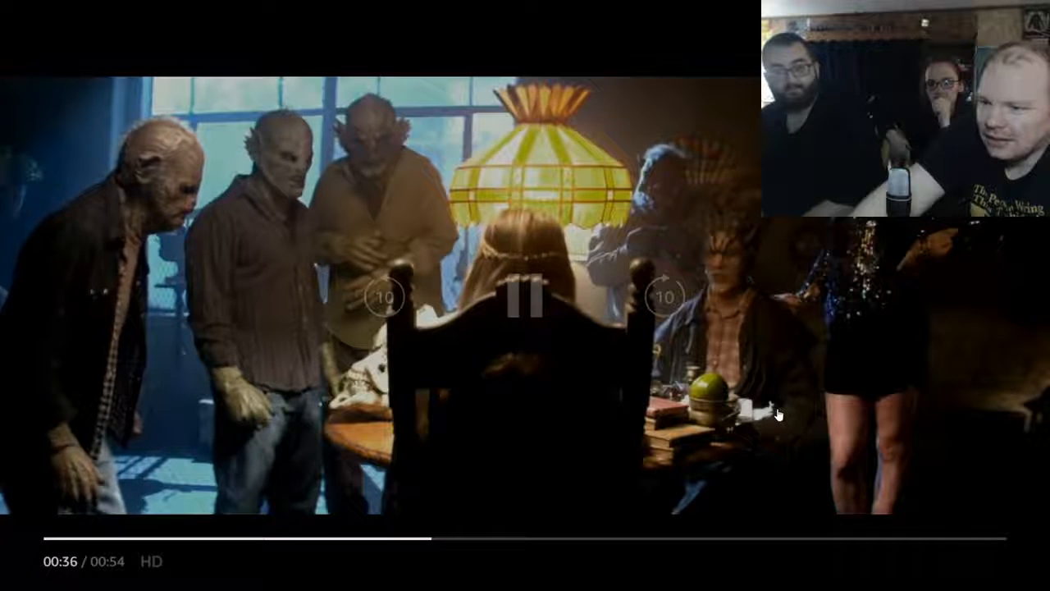
pyautogui.click(525, 299)
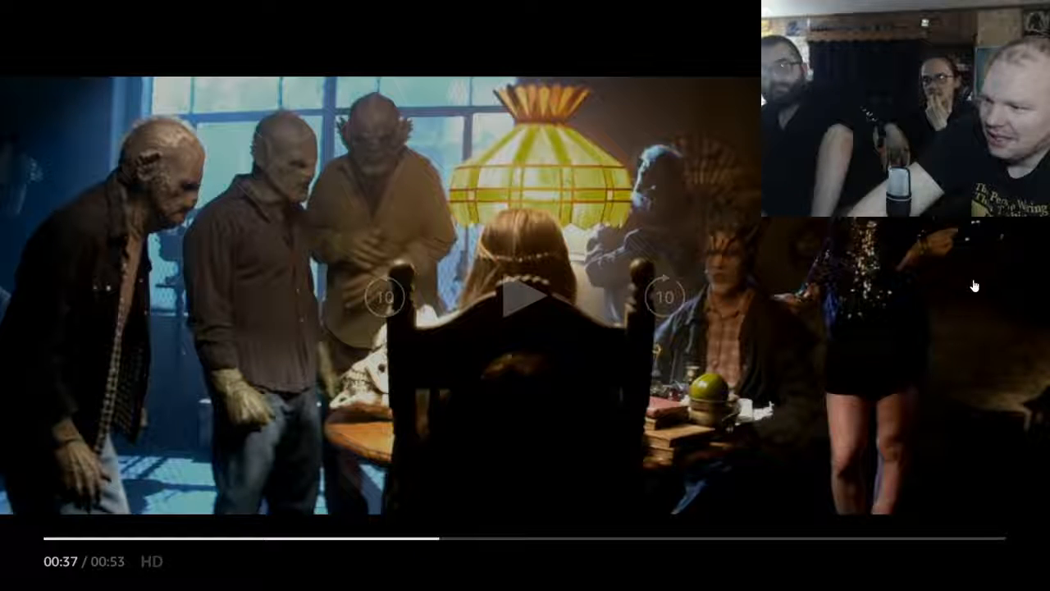
pyautogui.click(525, 308)
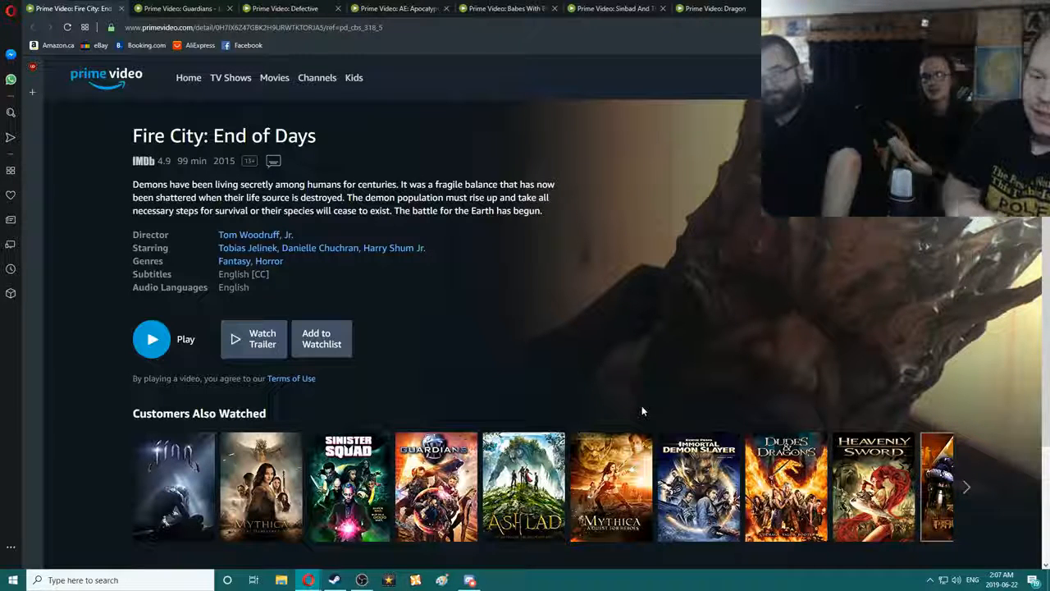
pyautogui.moveTo(640, 415)
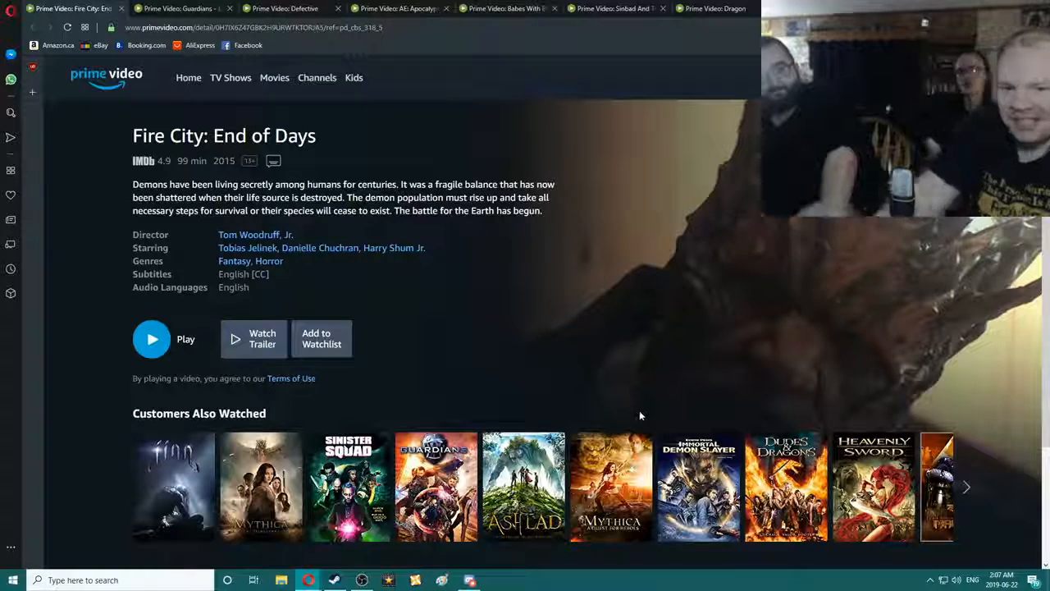